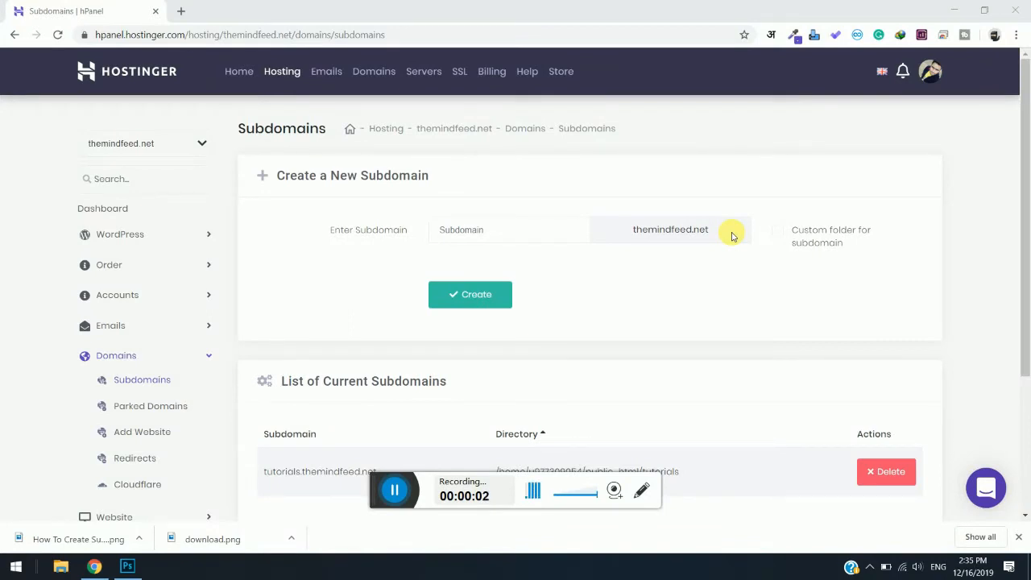
{"action": "mouse_move", "coordinate": [728, 248]}
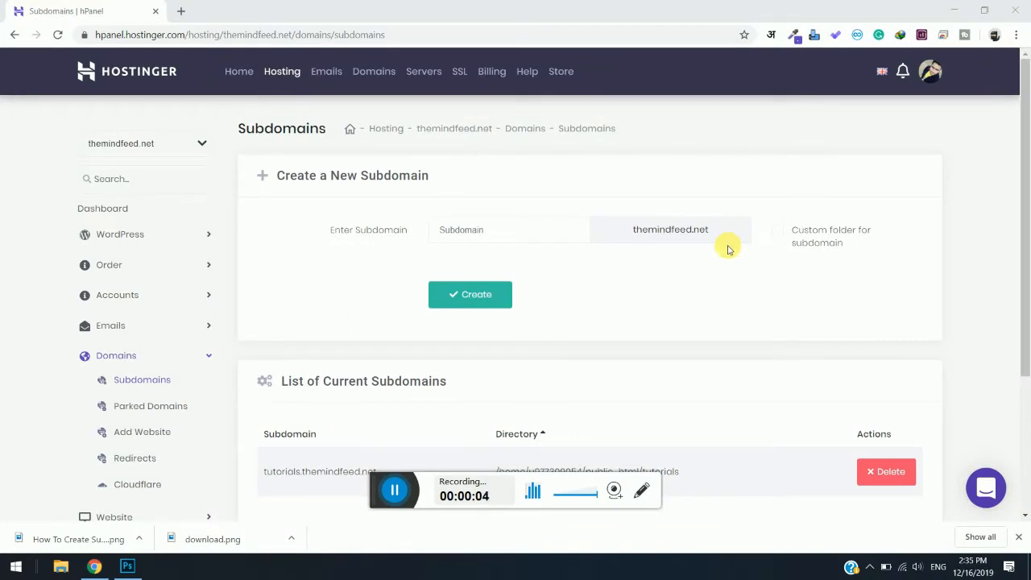
{"action": "mouse_move", "coordinate": [721, 261]}
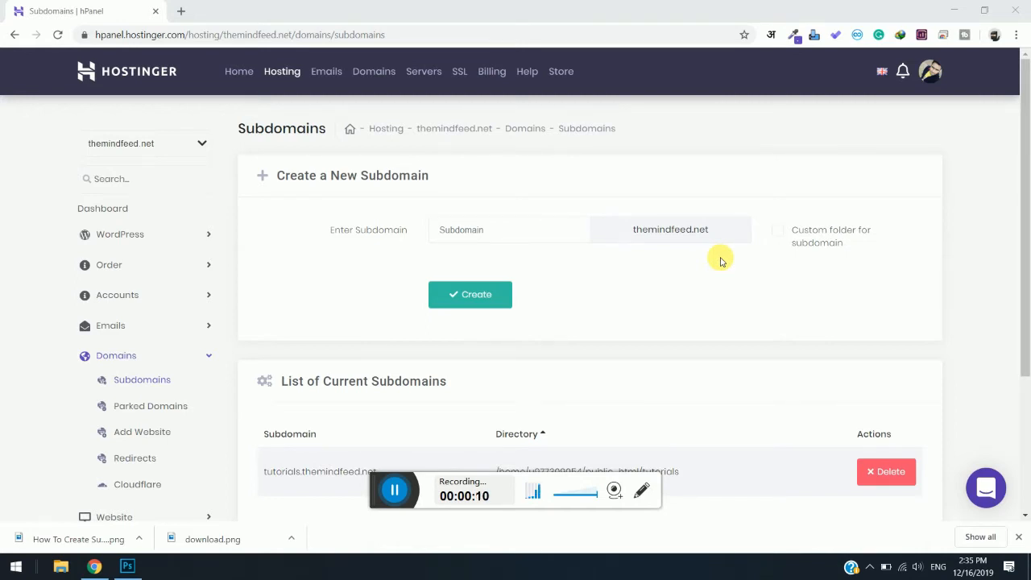
{"action": "mouse_move", "coordinate": [689, 258]}
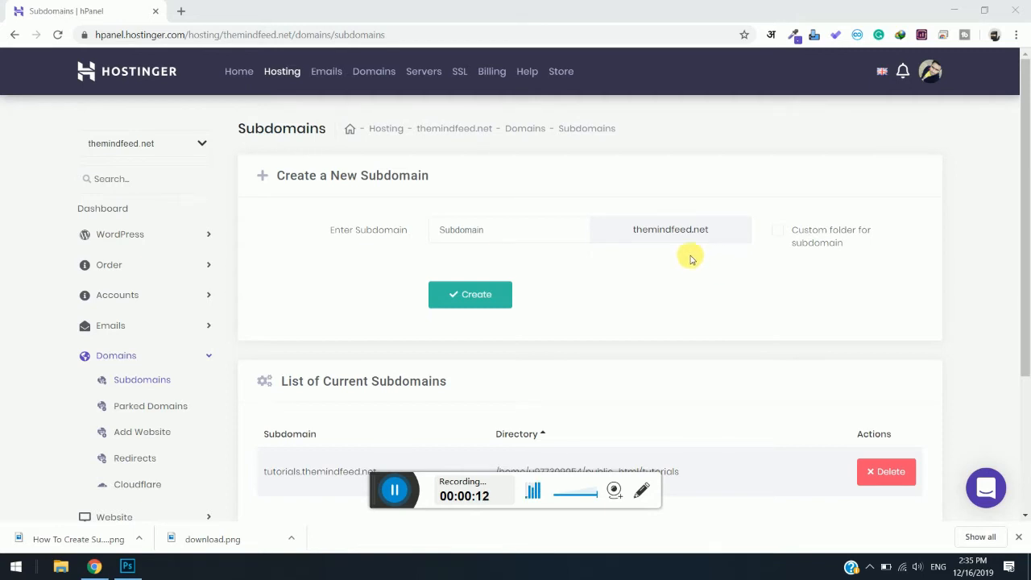
{"action": "mouse_move", "coordinate": [696, 261]}
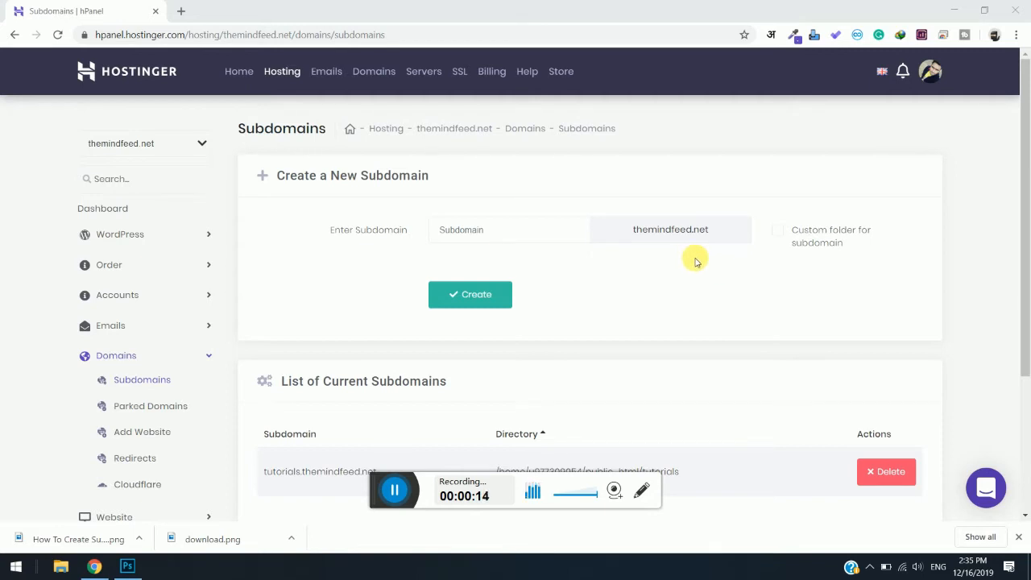
{"action": "mouse_move", "coordinate": [679, 256]}
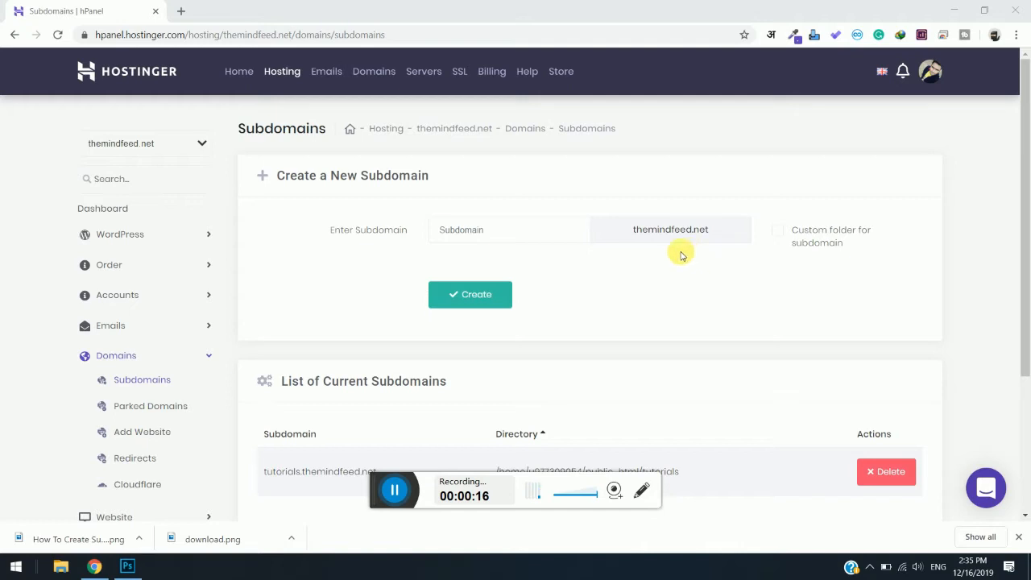
Expand the Website section in the left sidebar from the Subdomains page
{"action": "scroll", "scroll_direction": "down", "scroll_amount": 3}
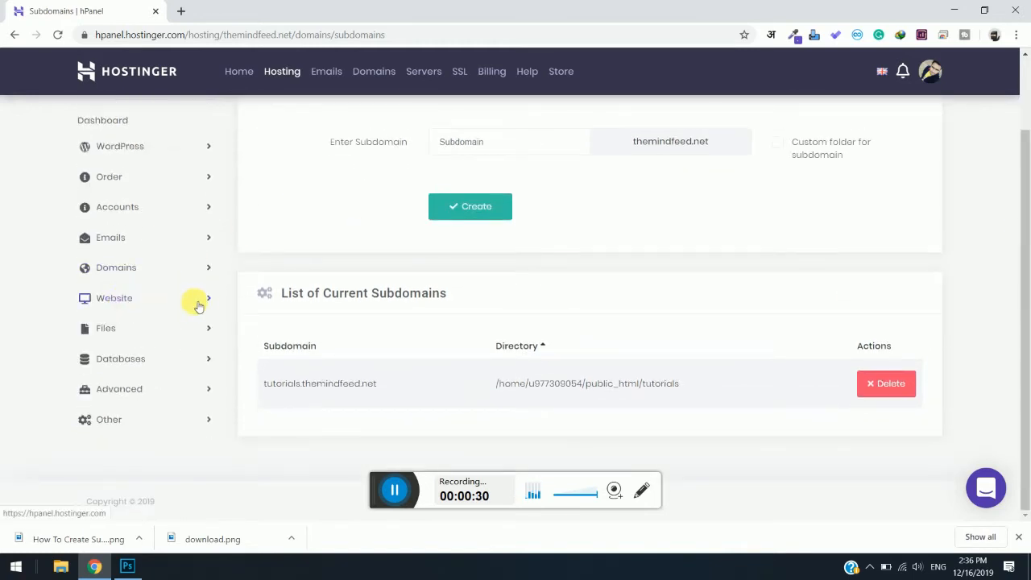
{"action": "left_click", "coordinate": [113, 298]}
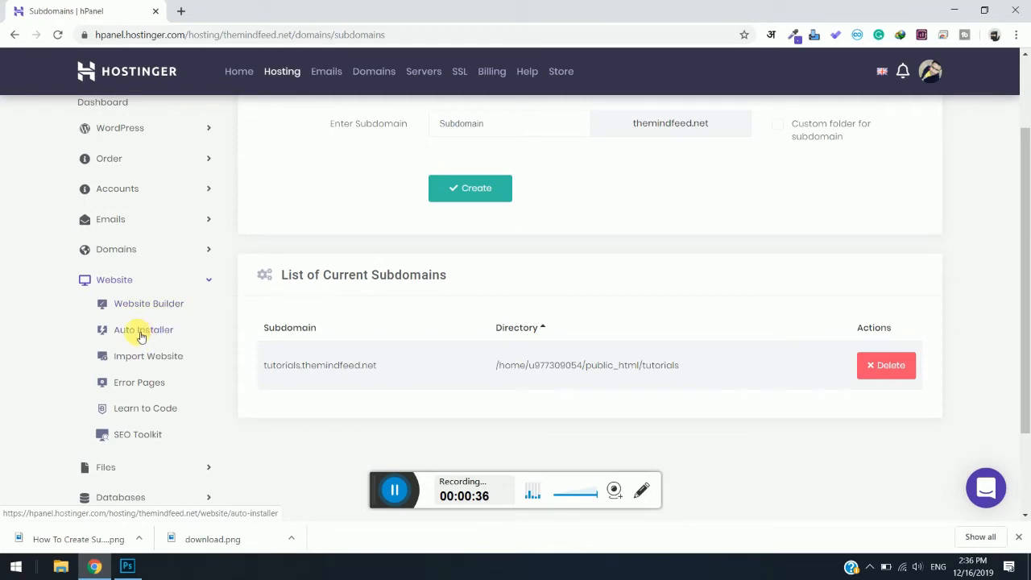
{"action": "mouse_move", "coordinate": [218, 335]}
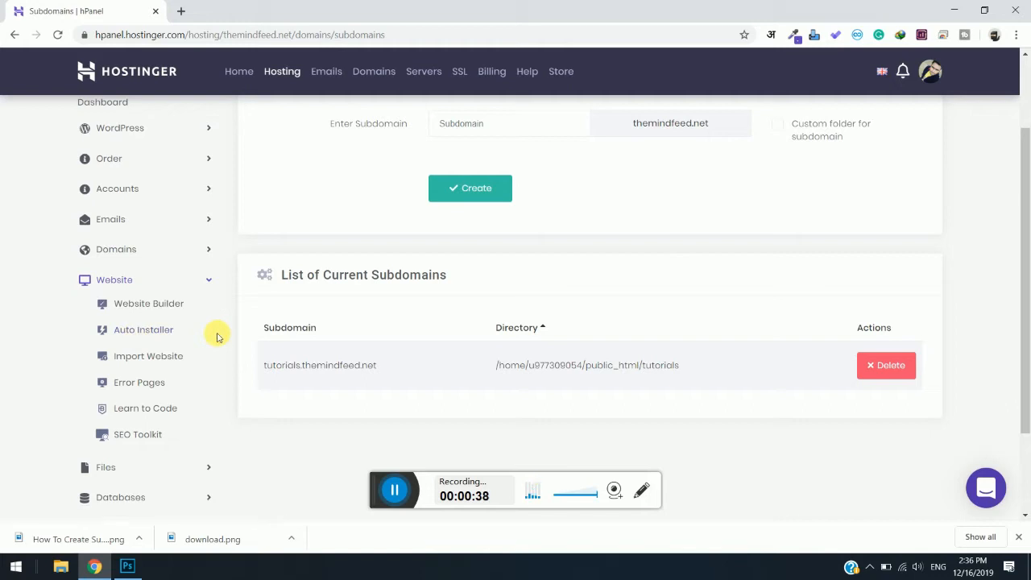
Go to the Auto Installer and bring the Most Popular applications into view
{"action": "left_click", "coordinate": [143, 328]}
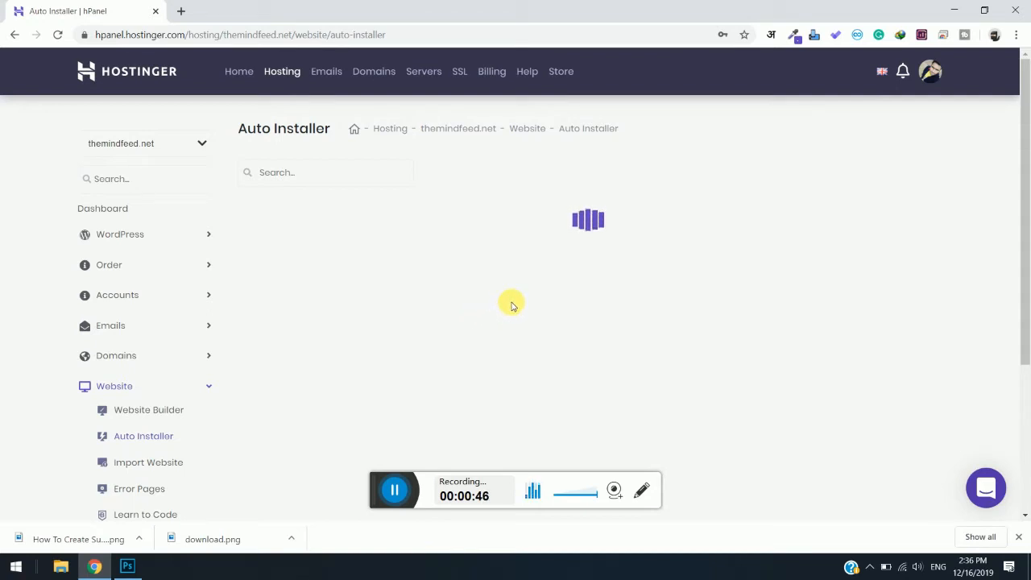
{"action": "mouse_move", "coordinate": [448, 361]}
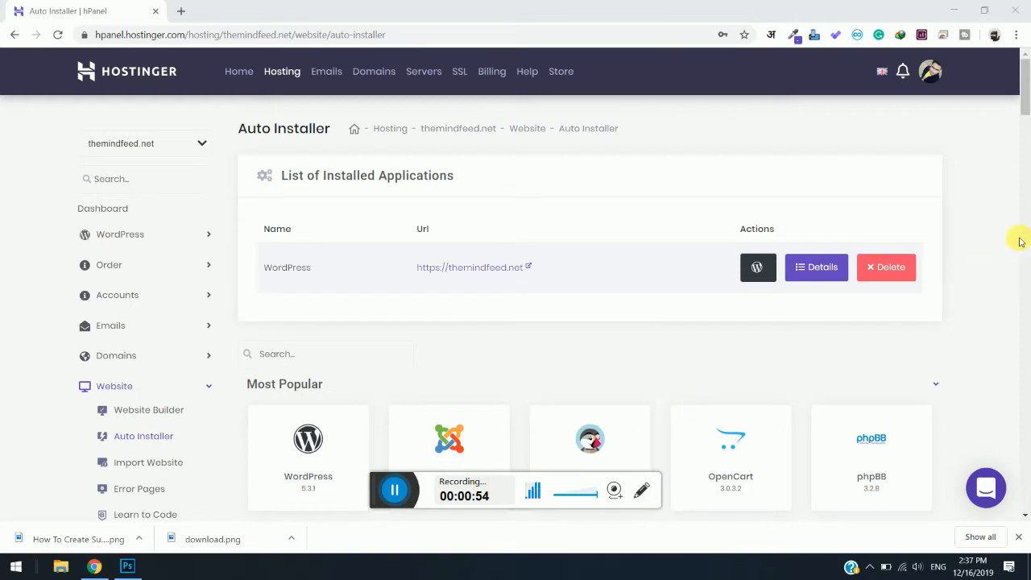
{"action": "scroll", "scroll_direction": "down", "scroll_amount": 3}
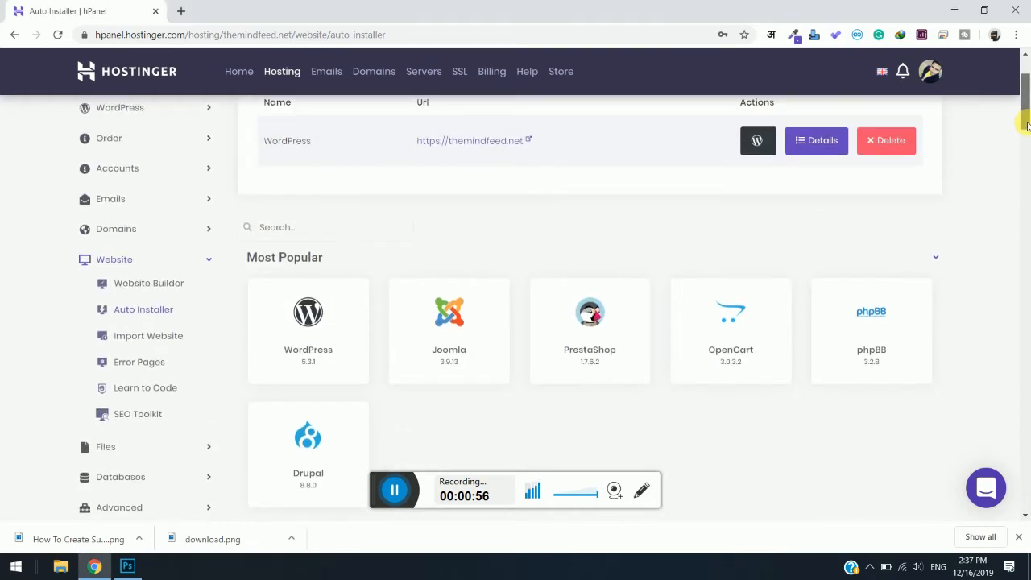
{"action": "scroll", "scroll_direction": "down", "scroll_amount": 3}
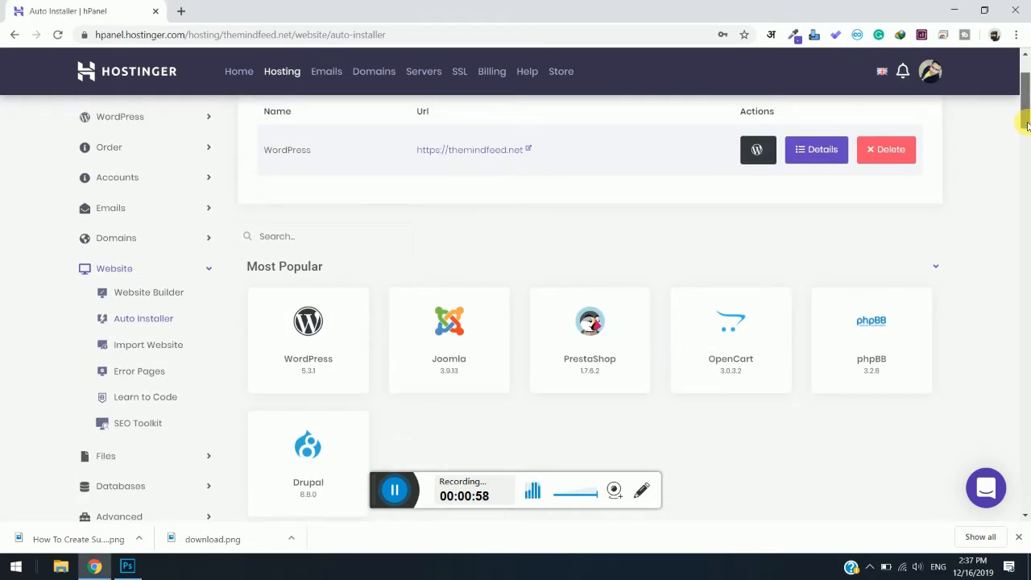
{"action": "scroll", "scroll_direction": "down", "scroll_amount": 3}
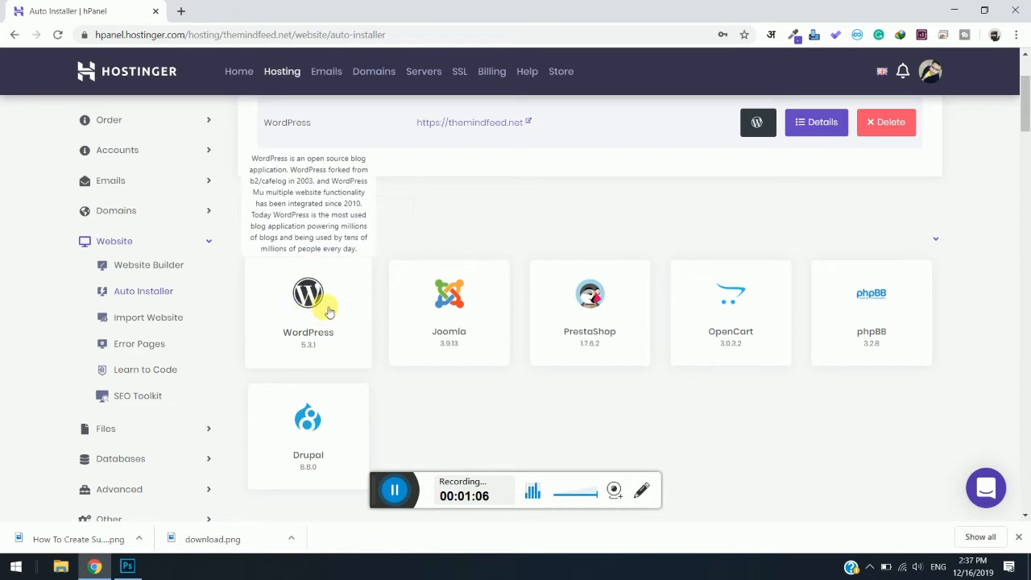
Choose the WordPress tile to bring up the Install WordPress form
{"action": "left_click", "coordinate": [308, 306]}
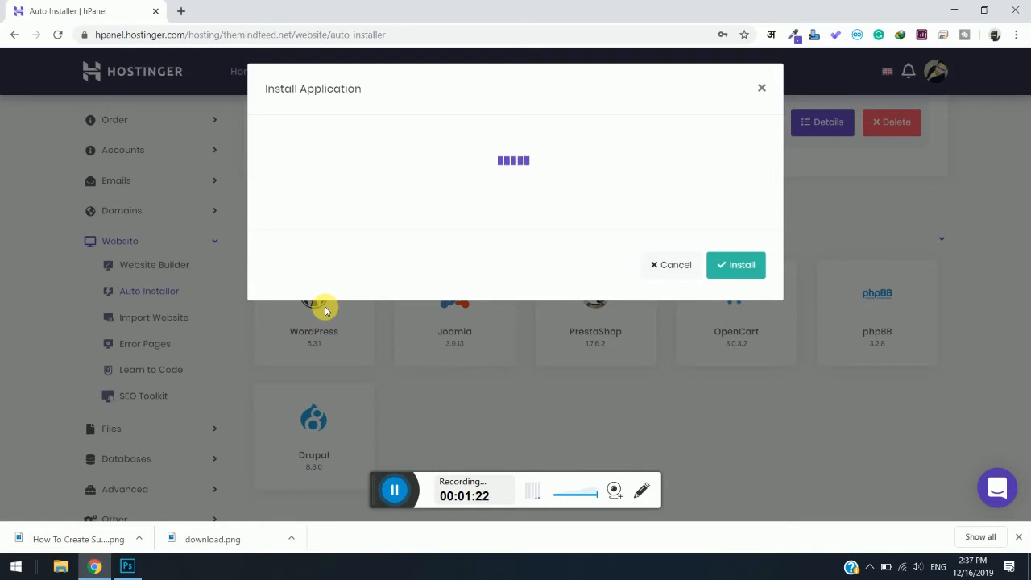
{"action": "left_click", "coordinate": [313, 309]}
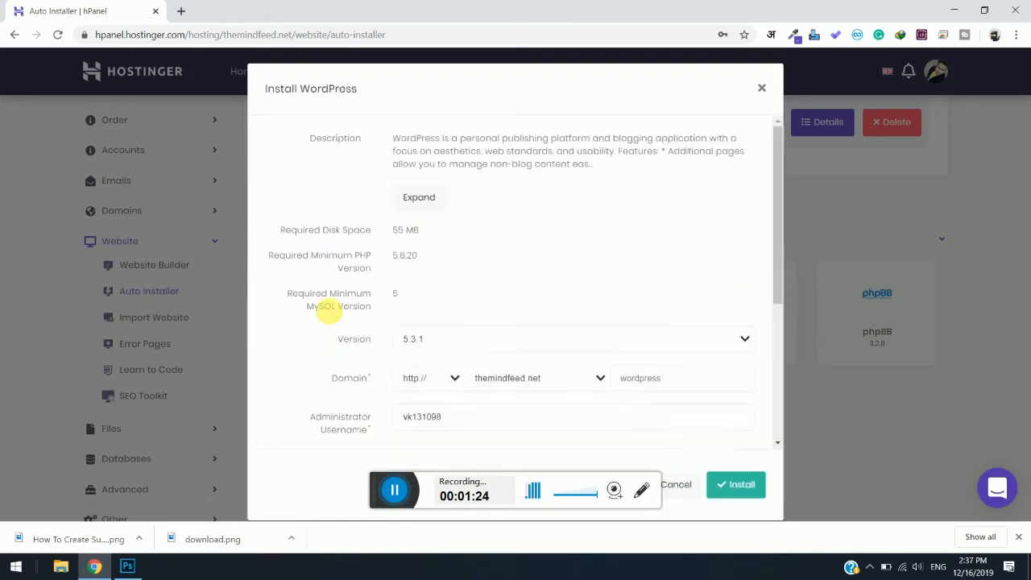
{"action": "mouse_move", "coordinate": [778, 243]}
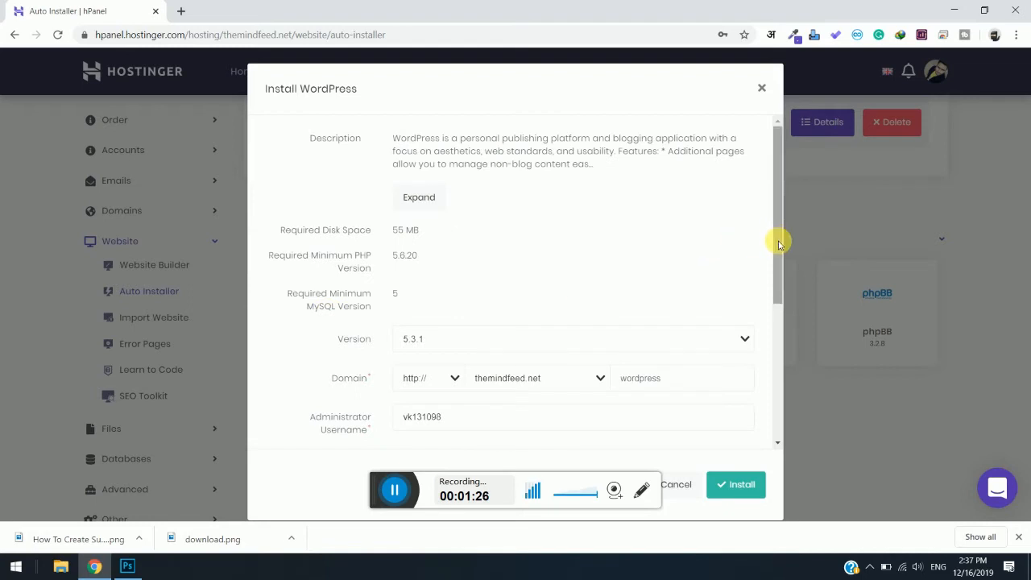
Keep http as the site protocol after trying https
{"action": "scroll", "scroll_direction": "down", "scroll_amount": 3}
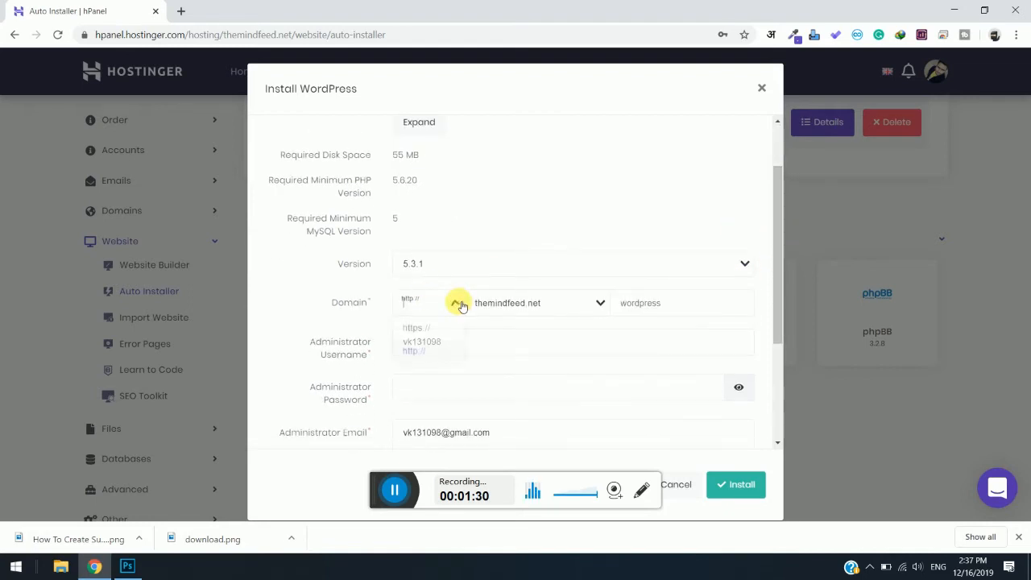
{"action": "left_click", "coordinate": [412, 303]}
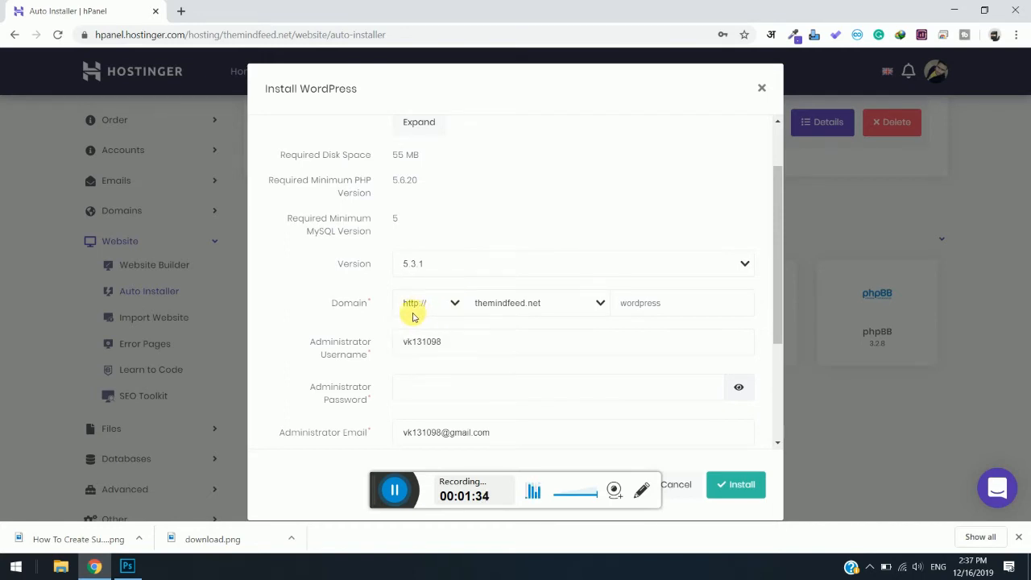
{"action": "mouse_move", "coordinate": [447, 319]}
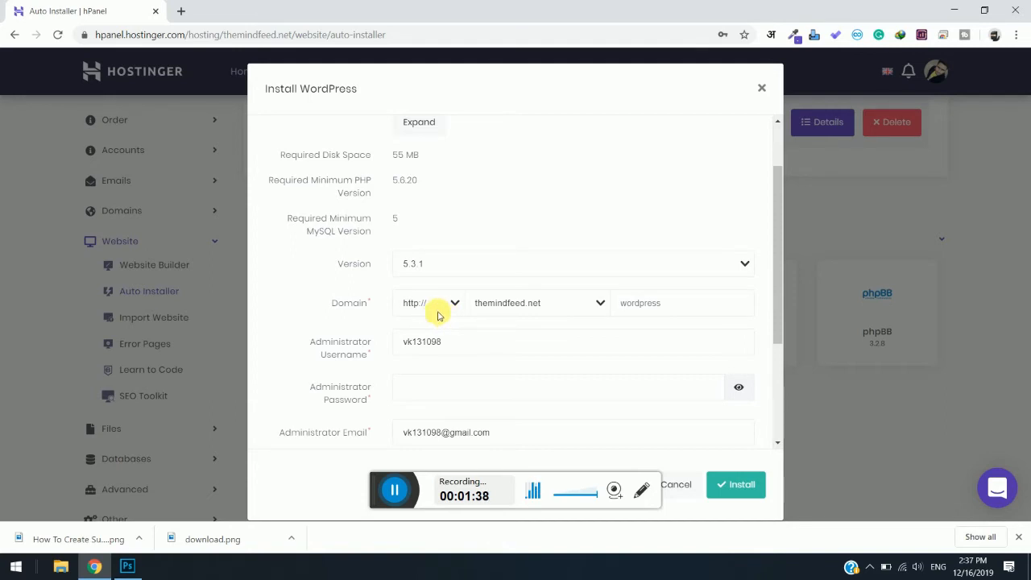
{"action": "mouse_move", "coordinate": [454, 321]}
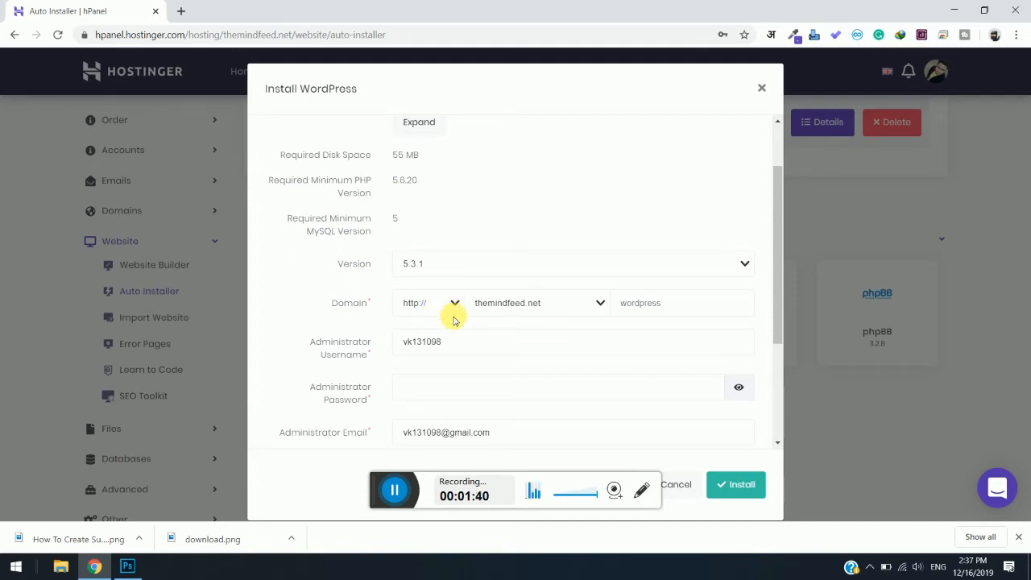
{"action": "mouse_move", "coordinate": [457, 318]}
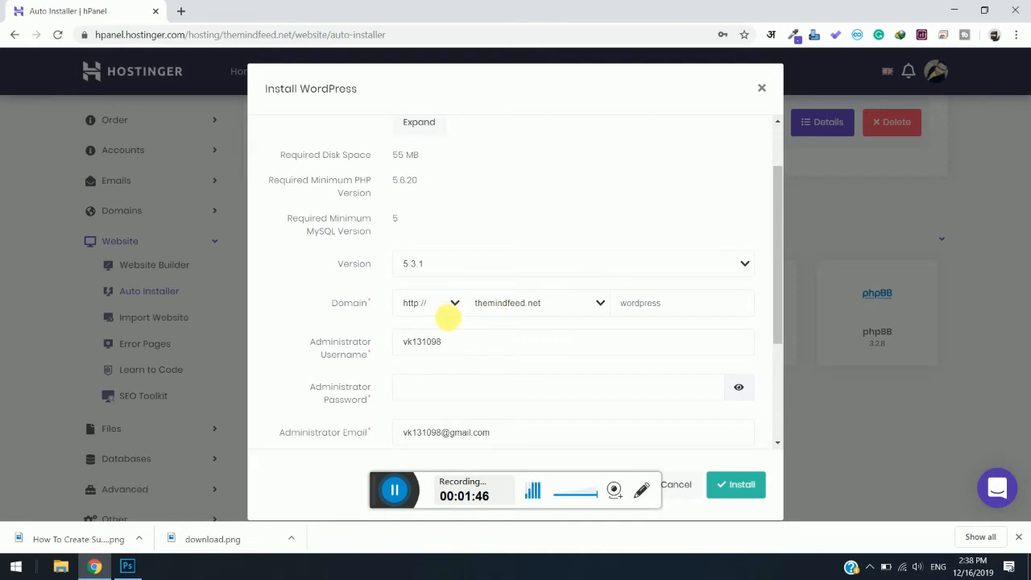
{"action": "left_click", "coordinate": [432, 303]}
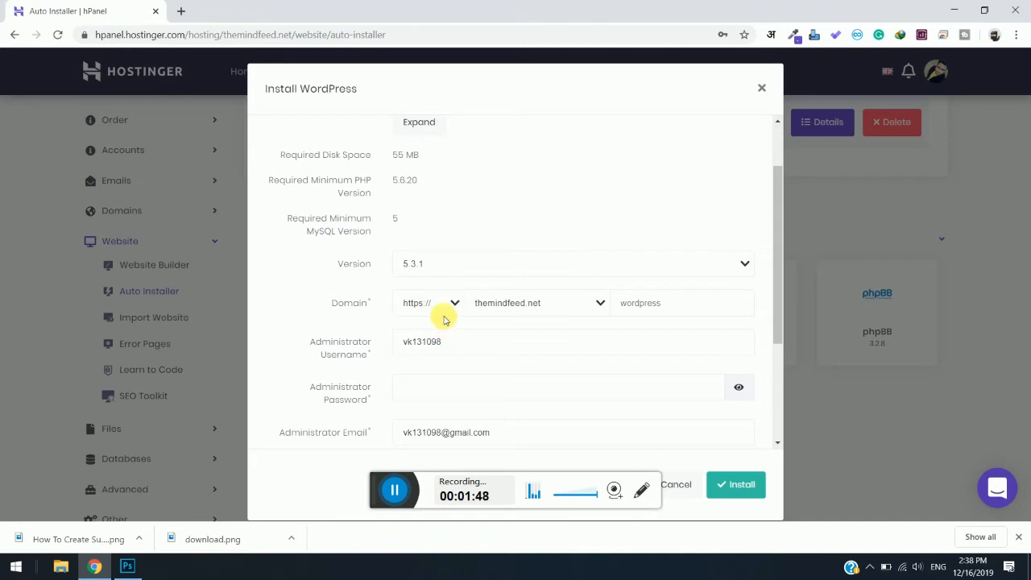
{"action": "left_click", "coordinate": [429, 303]}
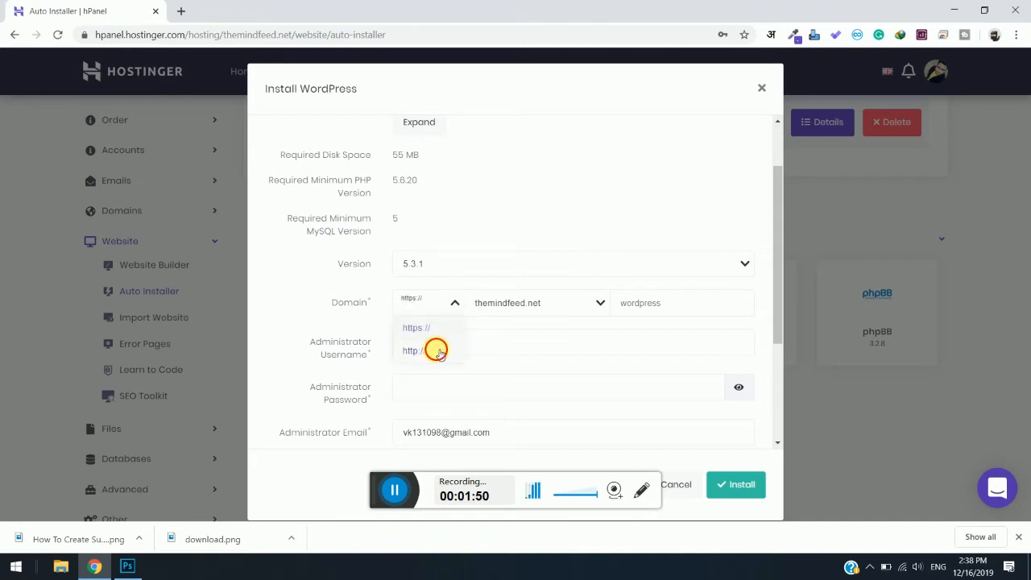
{"action": "left_click", "coordinate": [413, 351]}
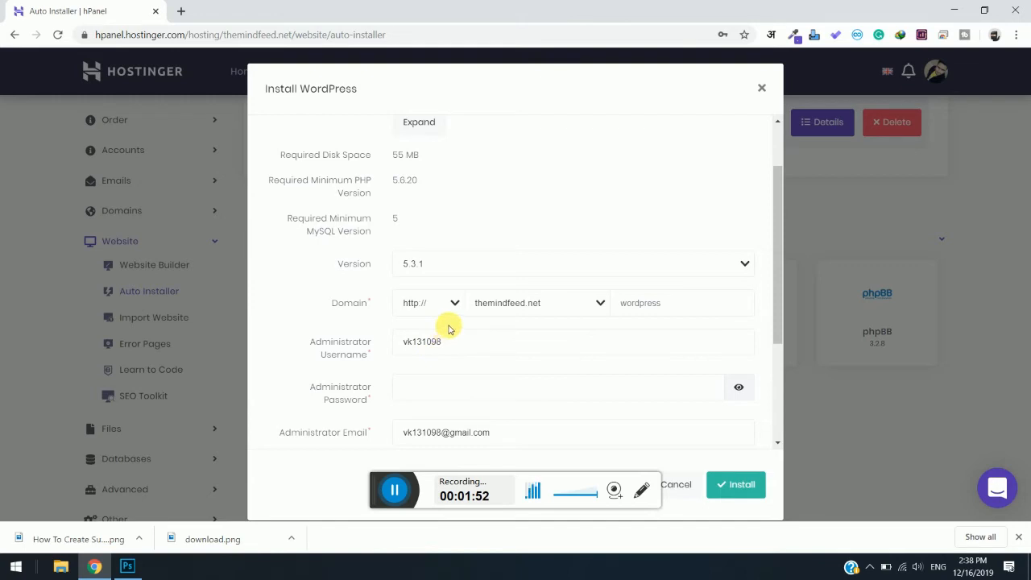
{"action": "mouse_move", "coordinate": [541, 324]}
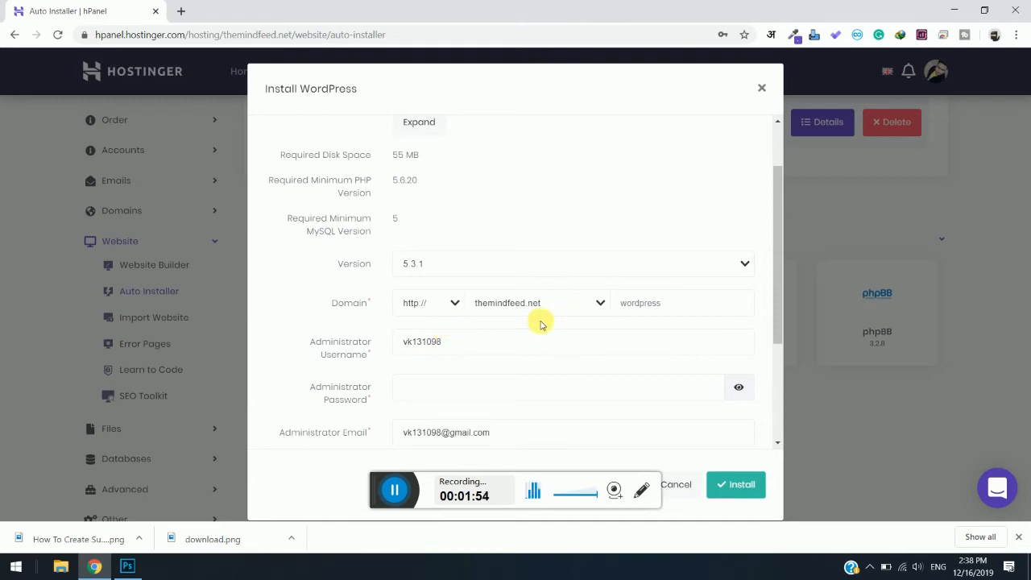
Target the install at tutorials.themindfeed.net and keep WordPress version 5.3.1
{"action": "left_click", "coordinate": [507, 303]}
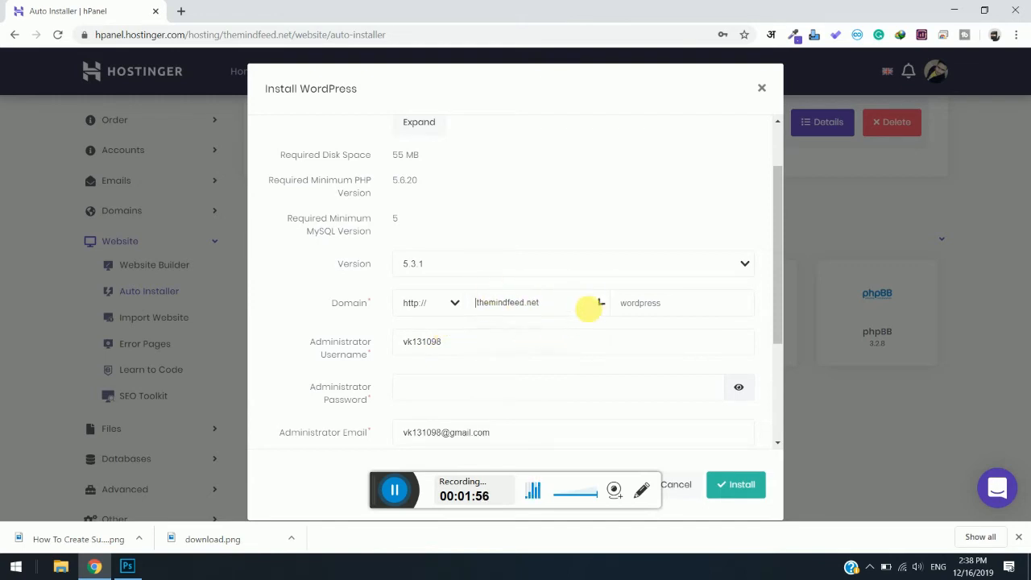
{"action": "left_click", "coordinate": [535, 303]}
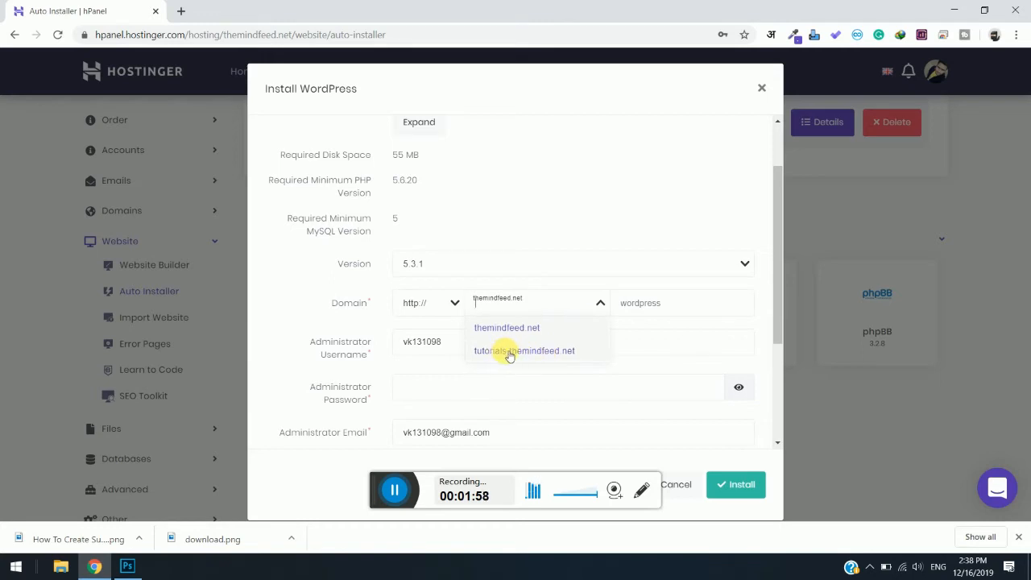
{"action": "left_click", "coordinate": [525, 351]}
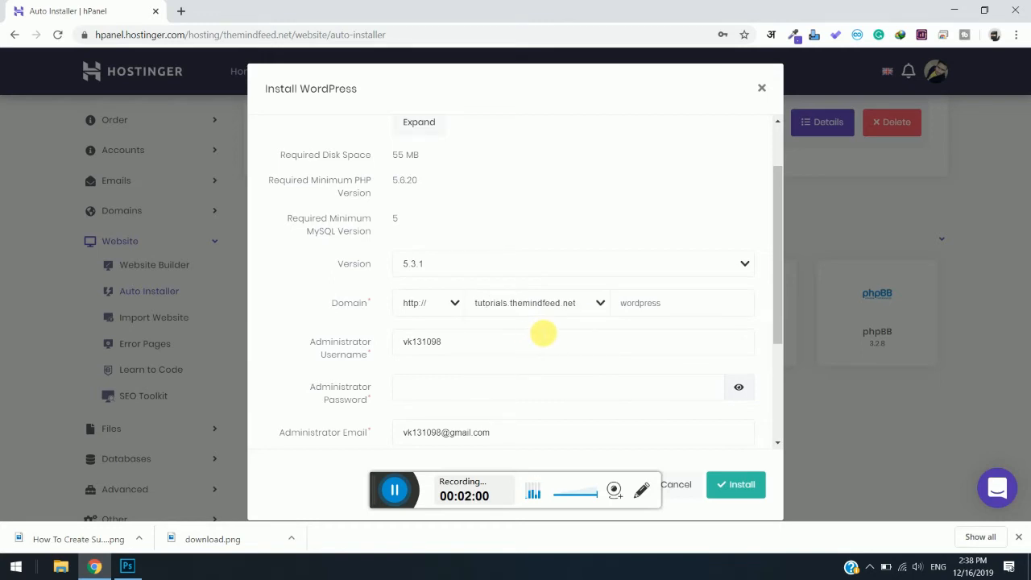
{"action": "left_click", "coordinate": [574, 264]}
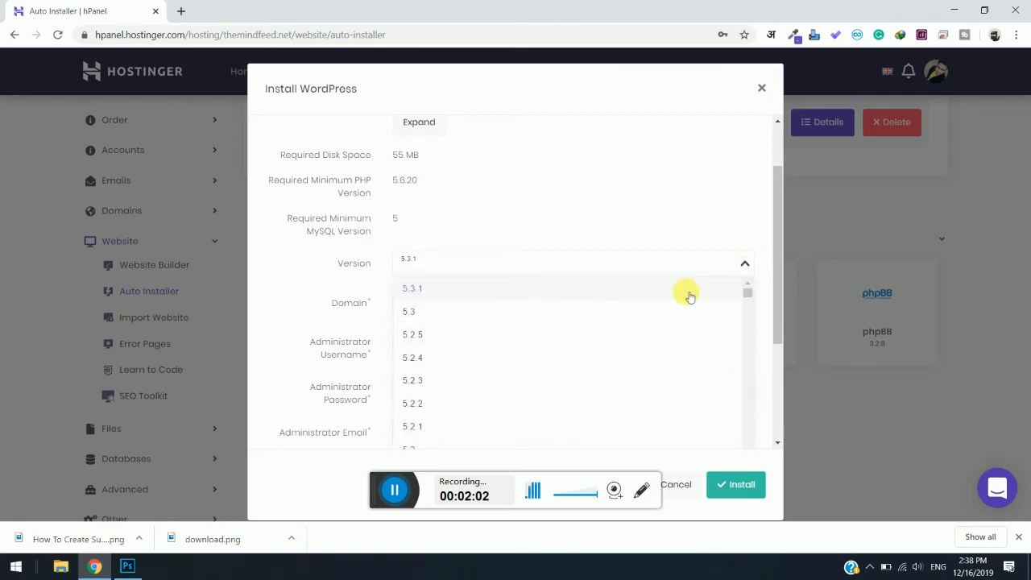
{"action": "left_click", "coordinate": [412, 287]}
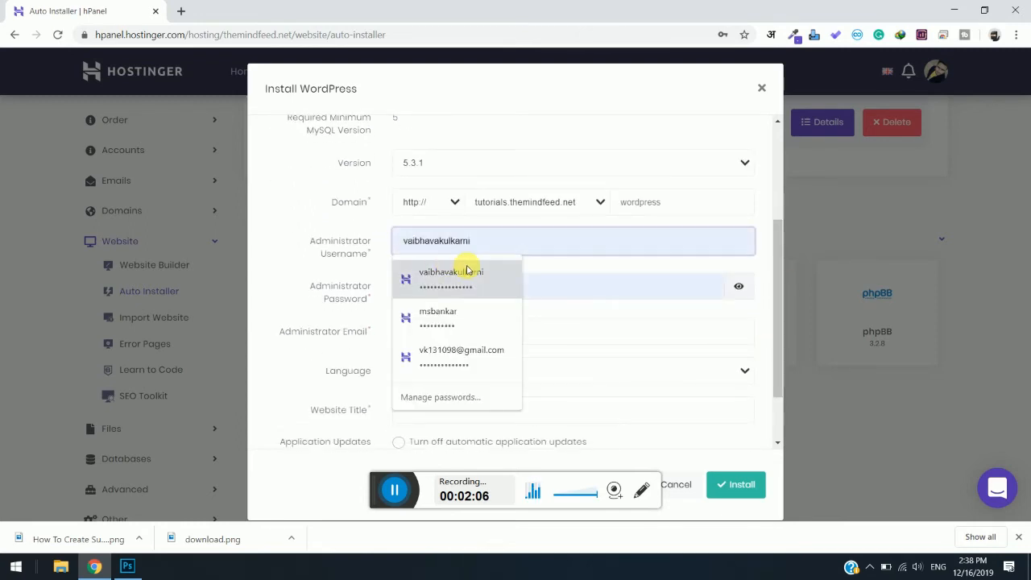
Autofill the saved admin credentials and title the site 'Tutorials - The Mind Feed'
{"action": "left_click", "coordinate": [451, 271]}
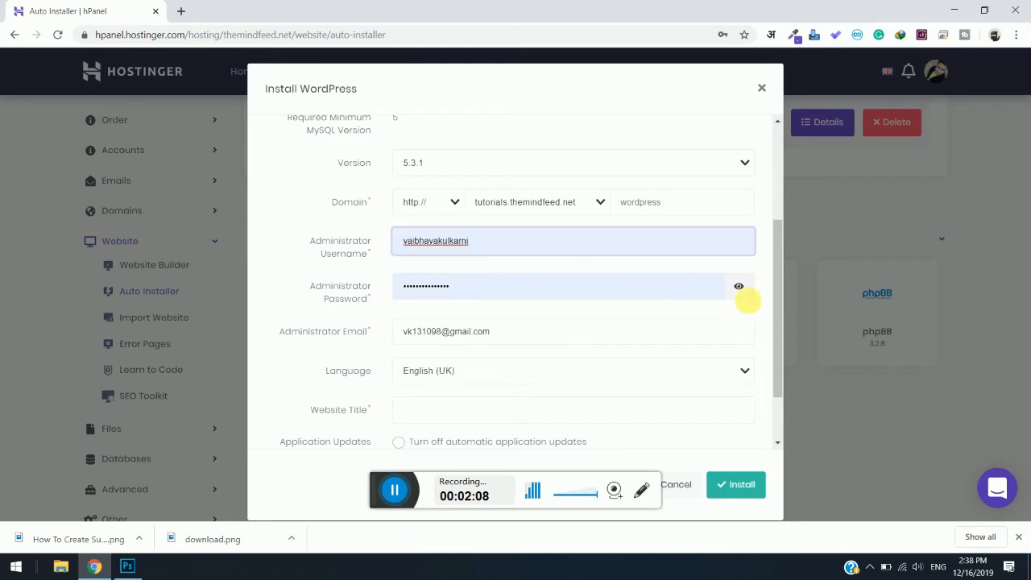
{"action": "scroll", "scroll_direction": "down", "scroll_amount": 3}
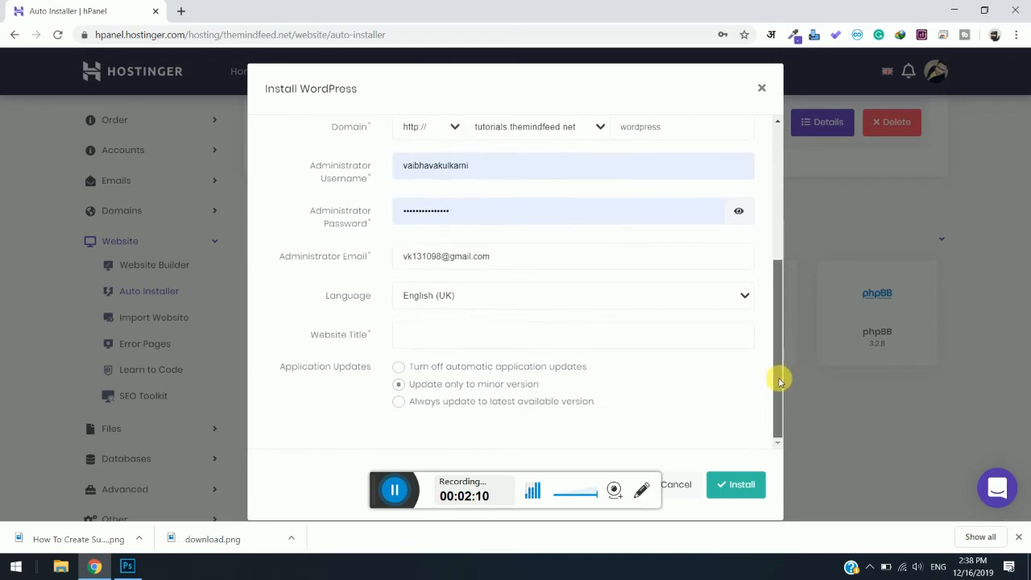
{"action": "left_click", "coordinate": [573, 333]}
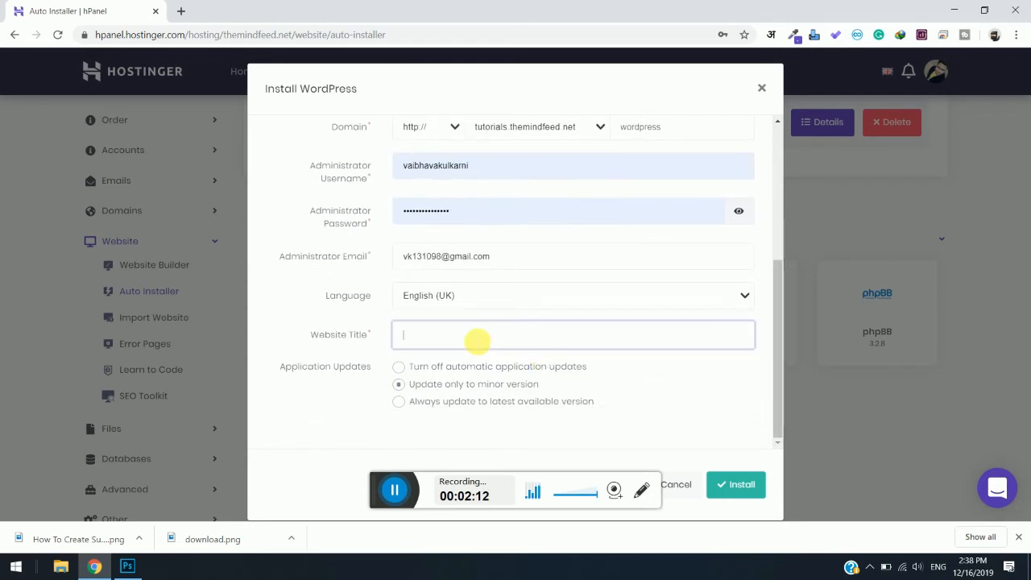
{"action": "type", "text": "Tutorials - The"}
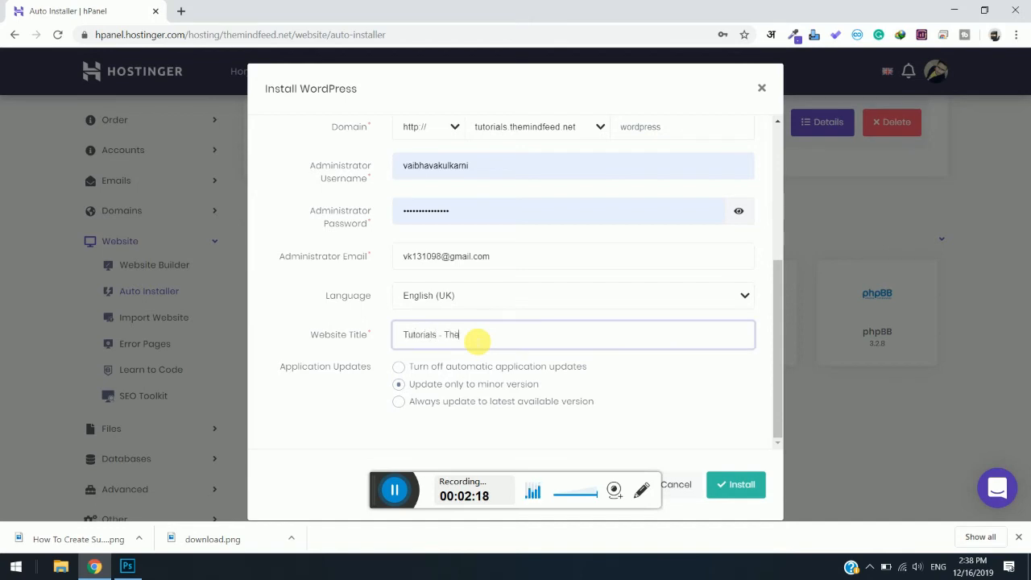
{"action": "type", "text": "Mind Feed"}
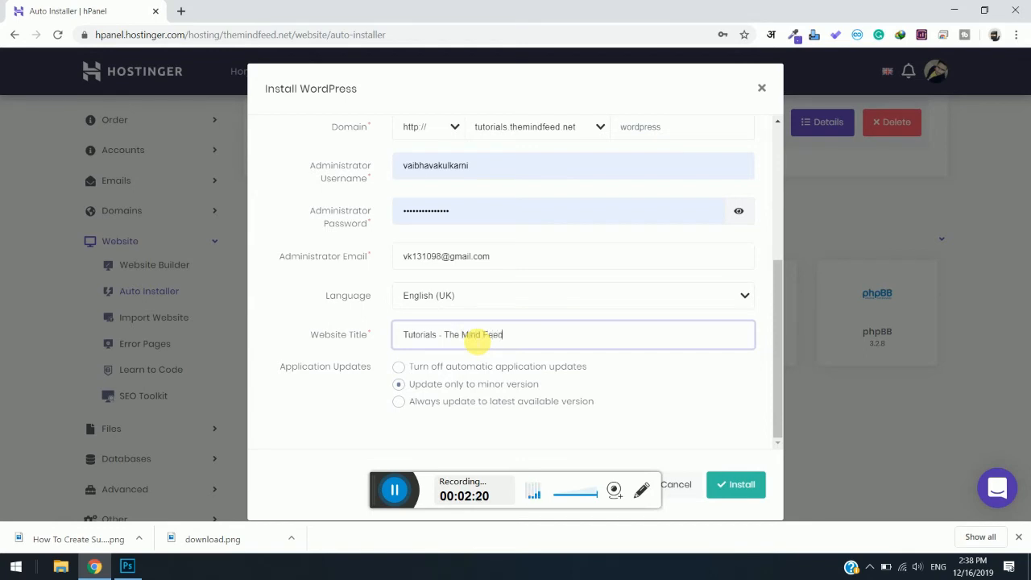
{"action": "mouse_move", "coordinate": [325, 384]}
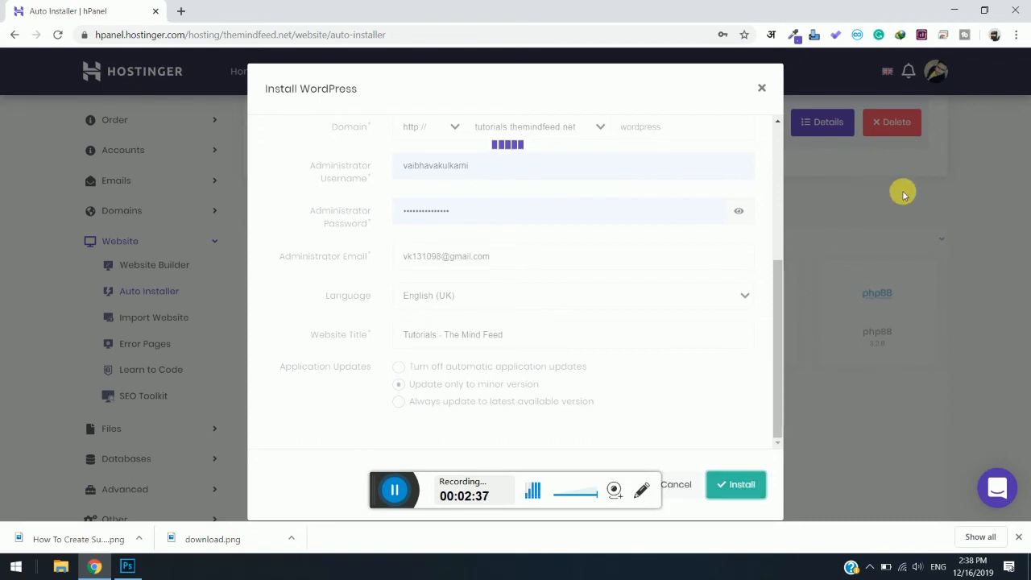
{"action": "mouse_move", "coordinate": [878, 192]}
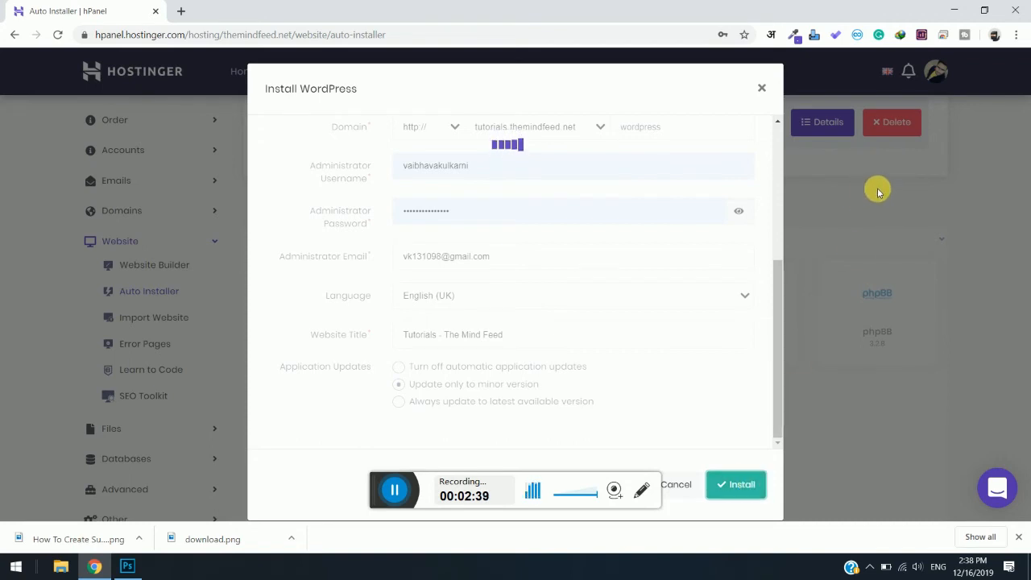
{"action": "mouse_move", "coordinate": [851, 184]}
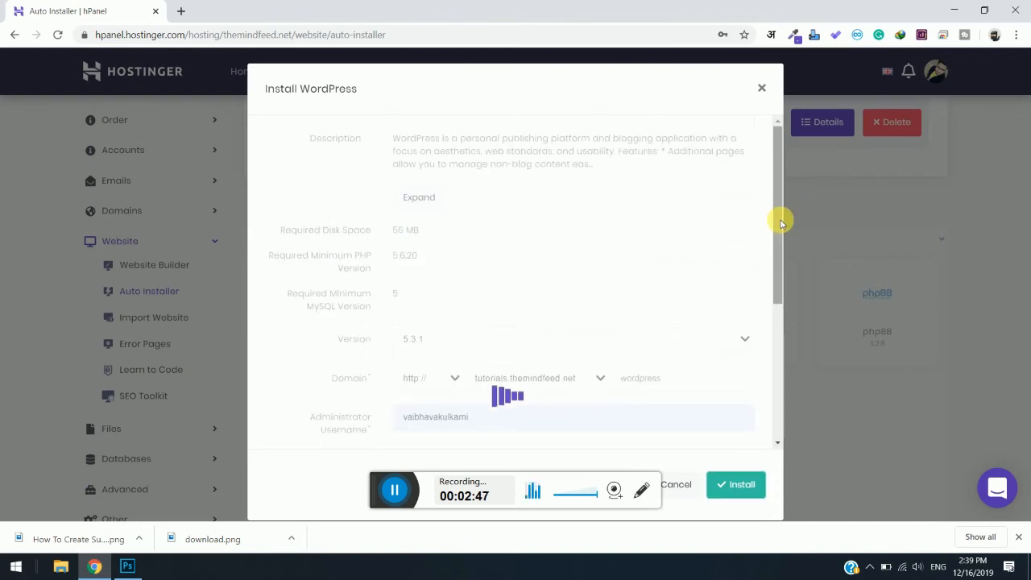
Wait while the WordPress installation processes, scrolling the form
{"action": "scroll", "scroll_direction": "down", "scroll_amount": 3}
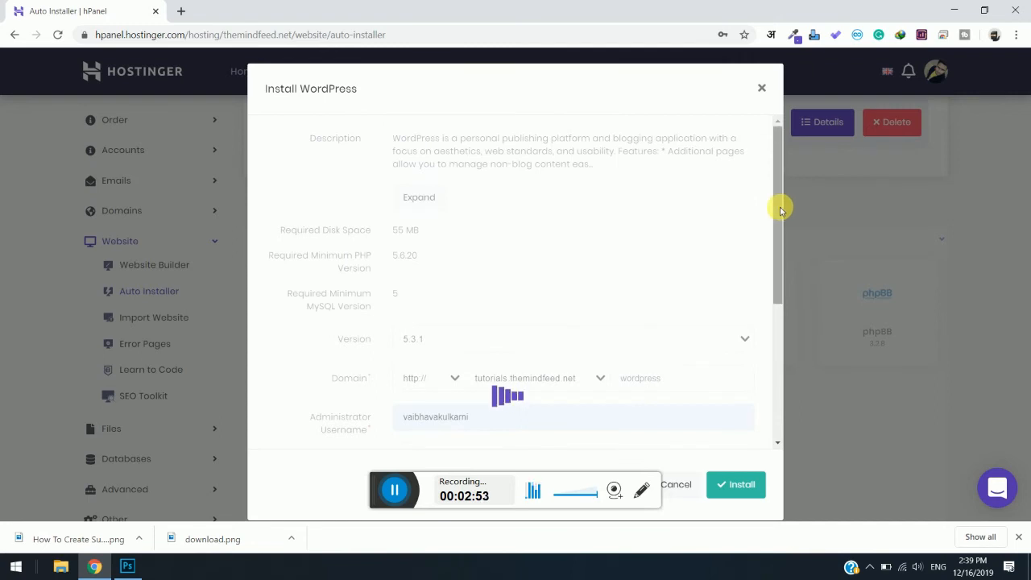
{"action": "scroll", "scroll_direction": "down", "scroll_amount": 3}
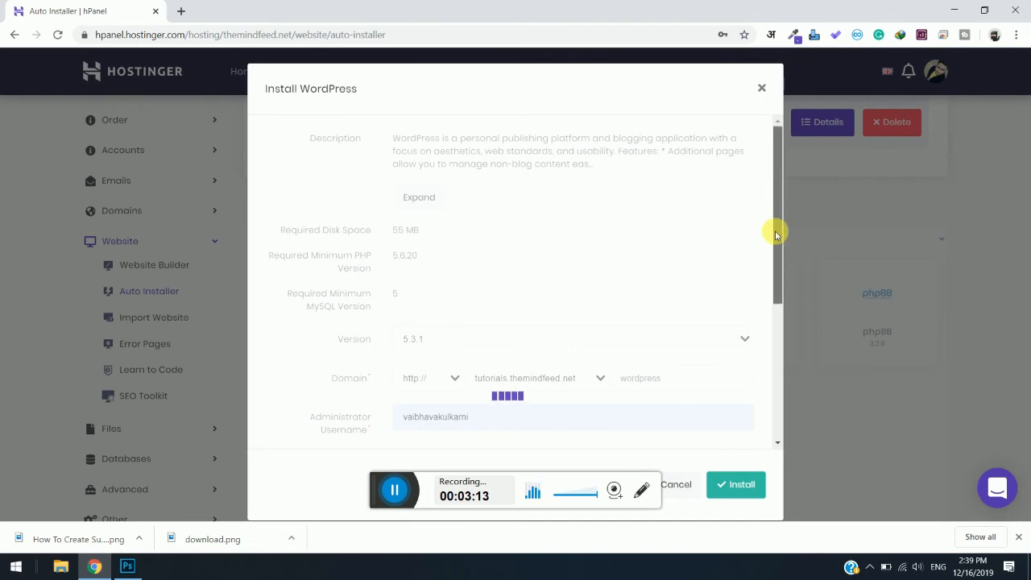
{"action": "scroll", "scroll_direction": "down", "scroll_amount": 3}
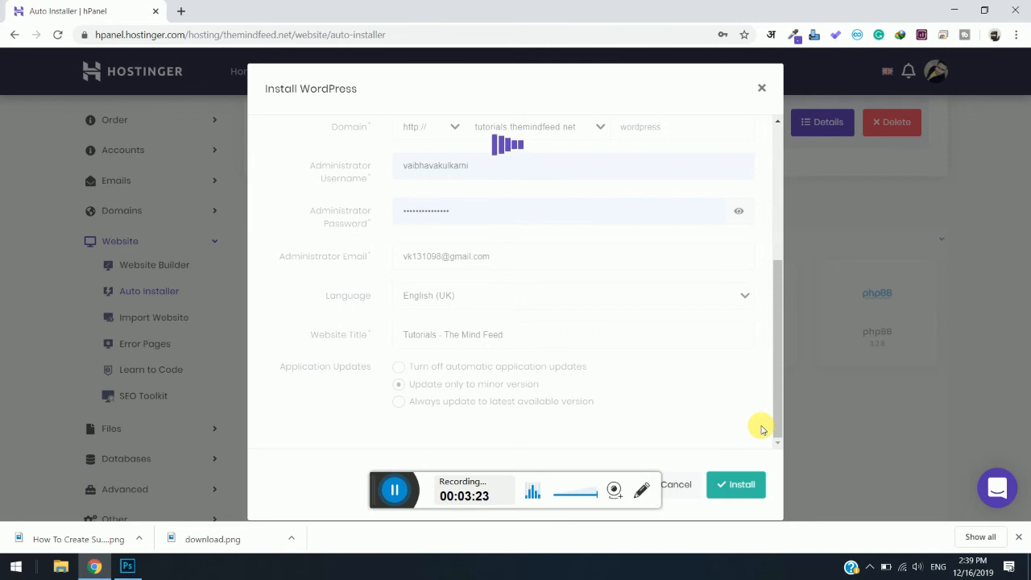
{"action": "mouse_move", "coordinate": [770, 425]}
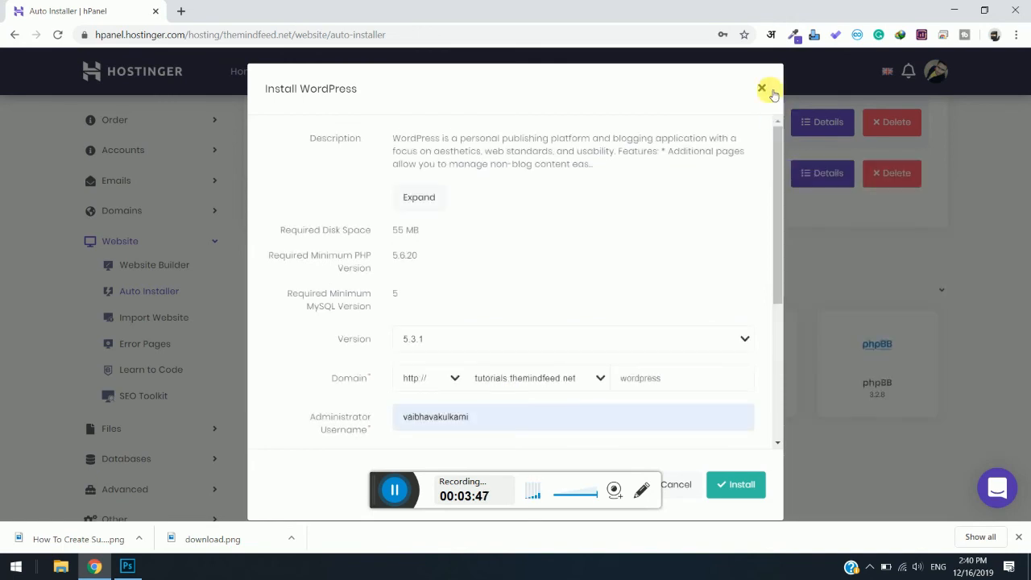
Close the install form and open the tutorials.themindfeed.net link in a new tab
{"action": "left_click", "coordinate": [760, 87]}
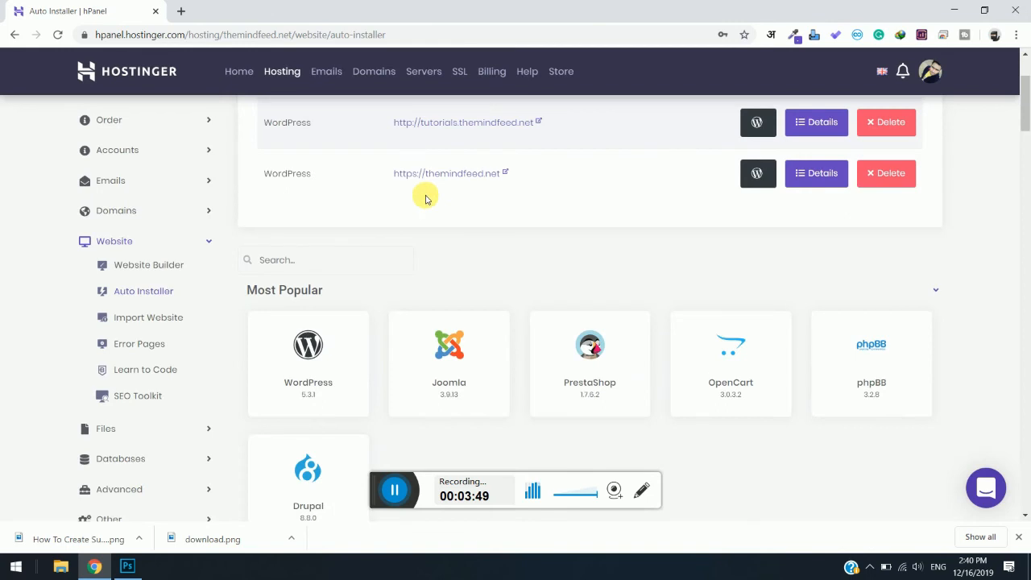
{"action": "mouse_move", "coordinate": [484, 122]}
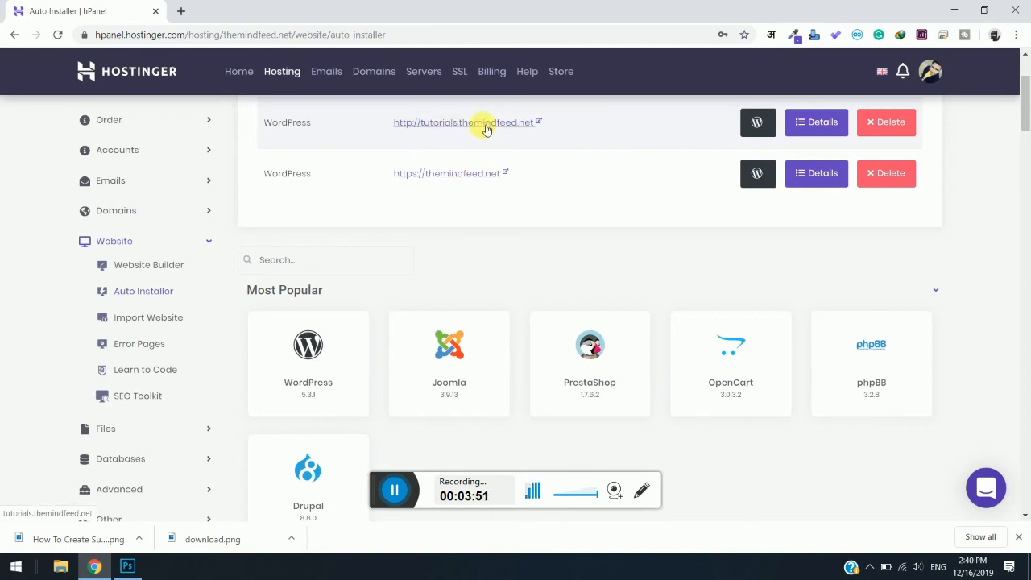
{"action": "right_click", "coordinate": [459, 122]}
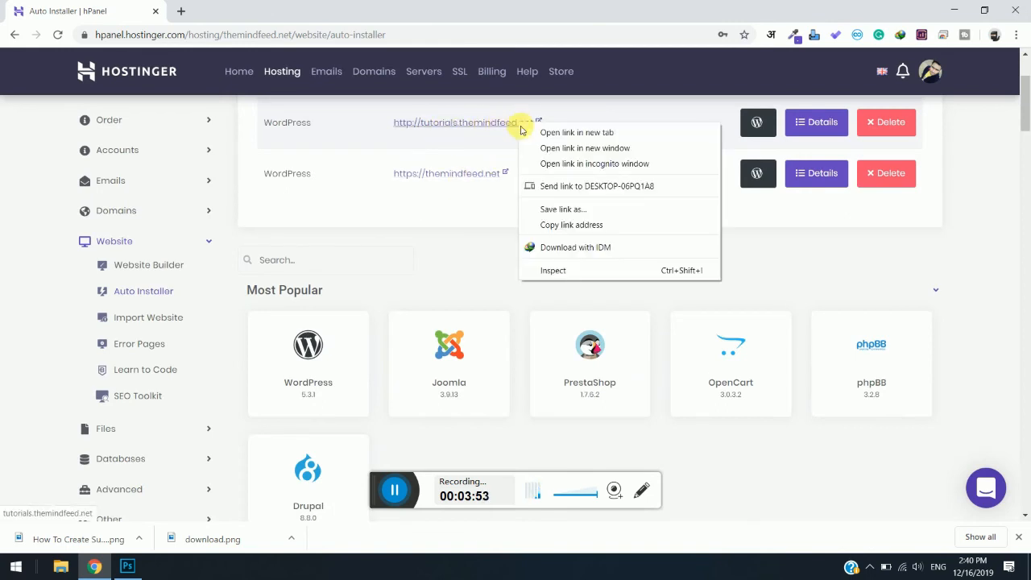
{"action": "left_click", "coordinate": [576, 132]}
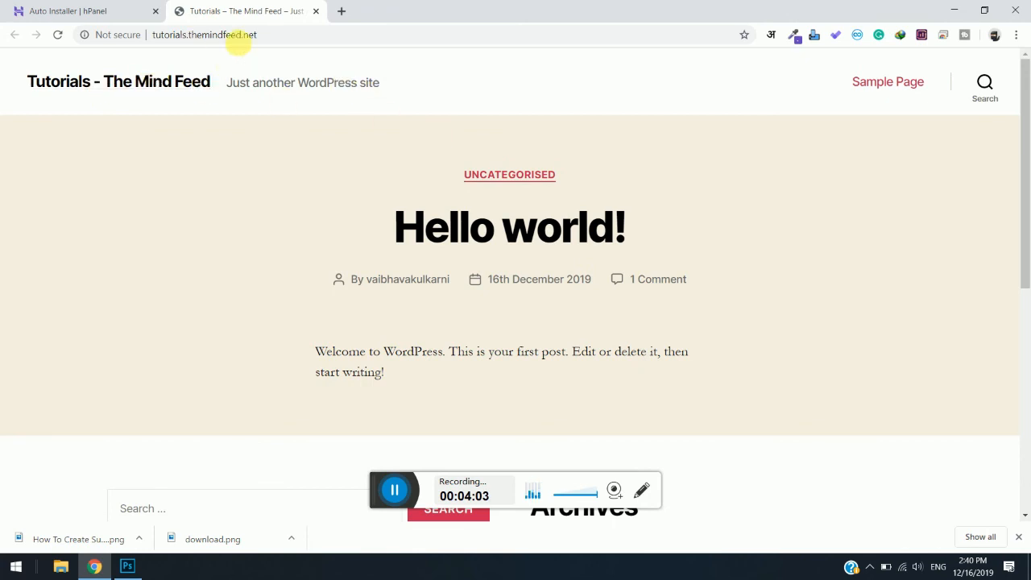
Check the new site's address and page, then return to the Auto Installer tab
{"action": "left_click", "coordinate": [203, 35]}
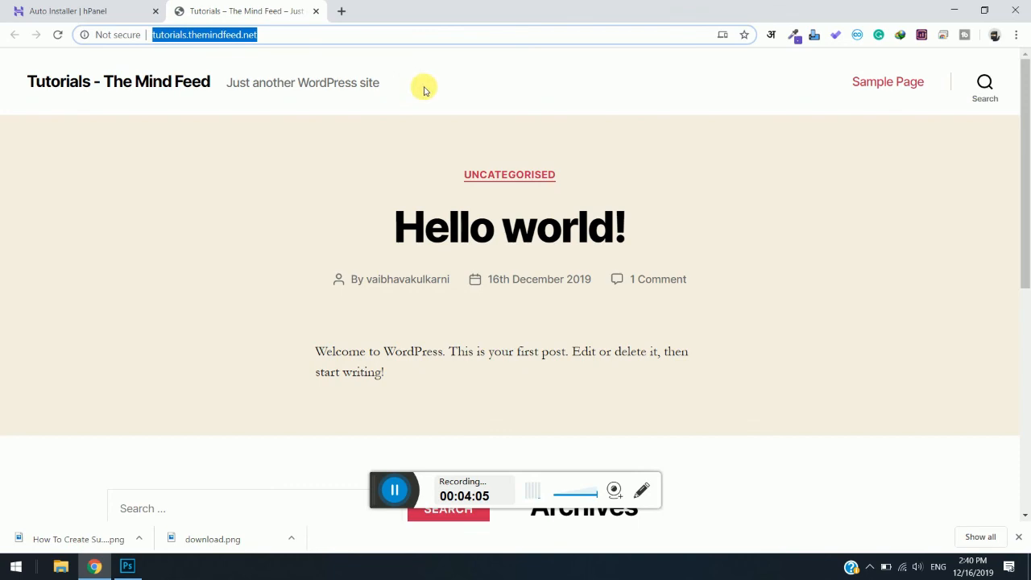
{"action": "scroll", "scroll_direction": "down", "scroll_amount": 3}
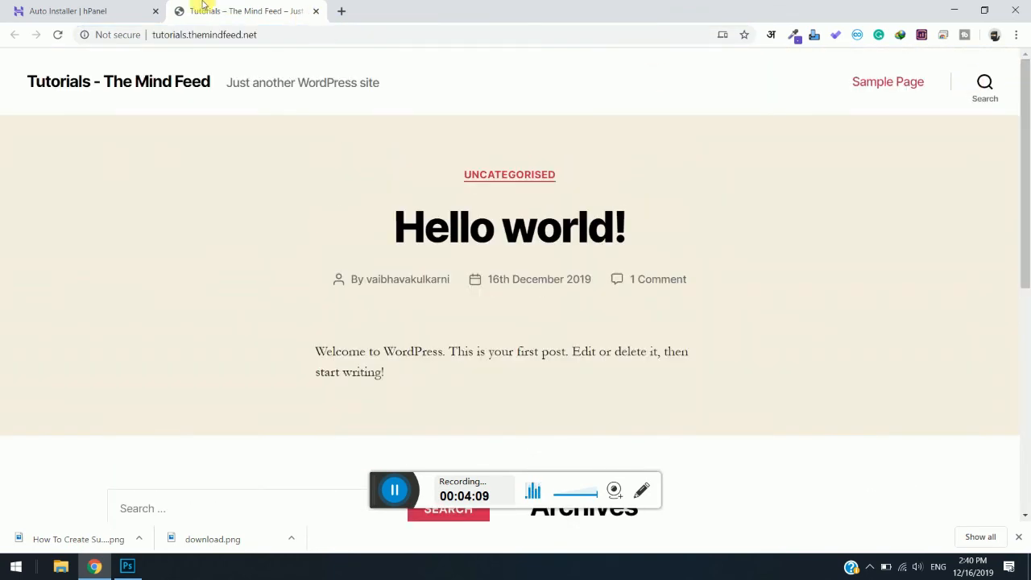
{"action": "left_click", "coordinate": [81, 10]}
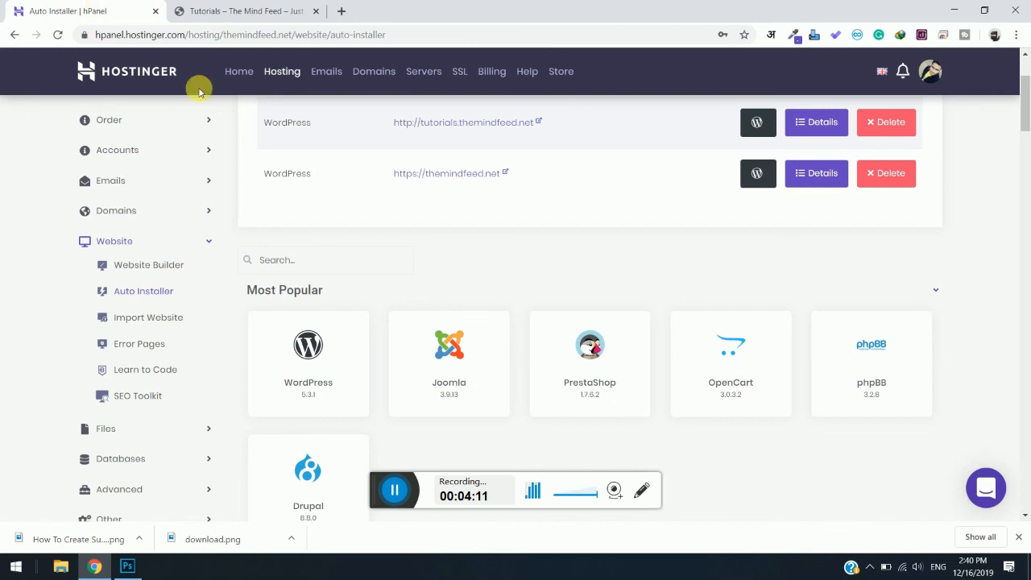
{"action": "mouse_move", "coordinate": [981, 216]}
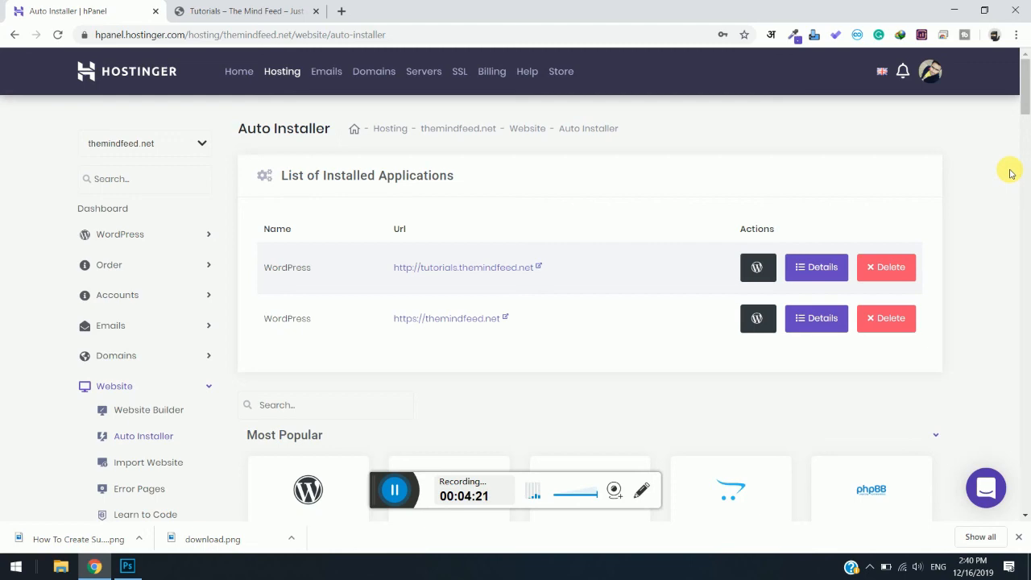
{"action": "mouse_move", "coordinate": [976, 209]}
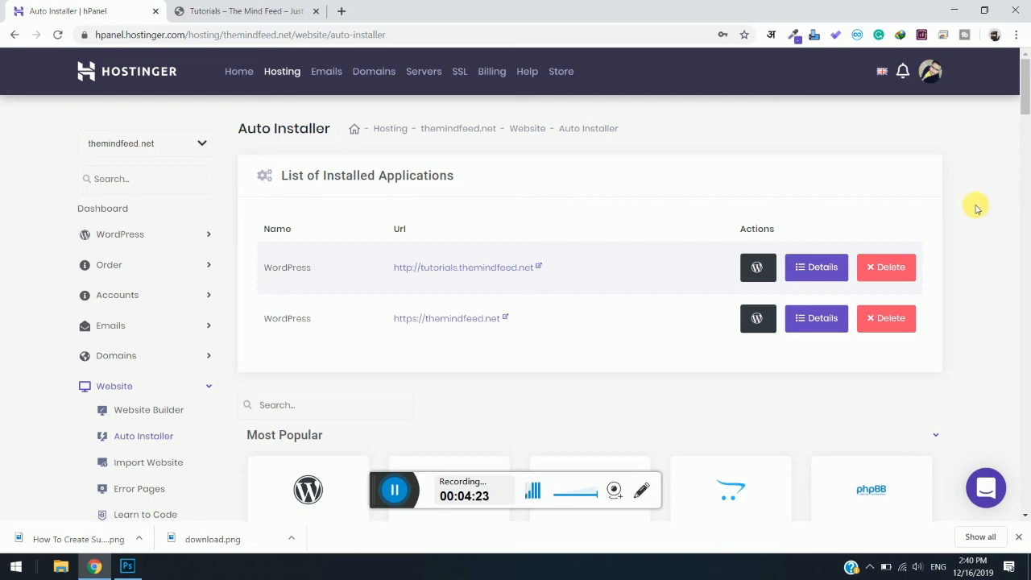